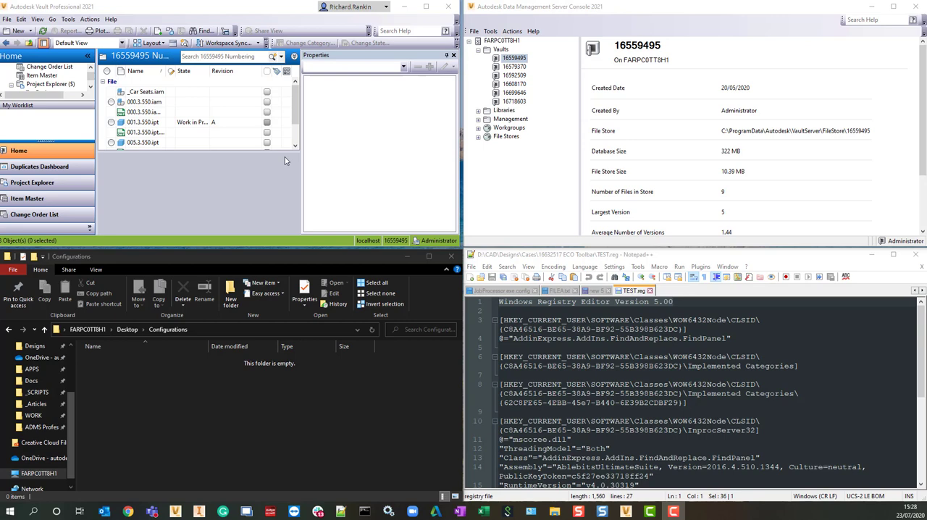
mouse_move(71, 23)
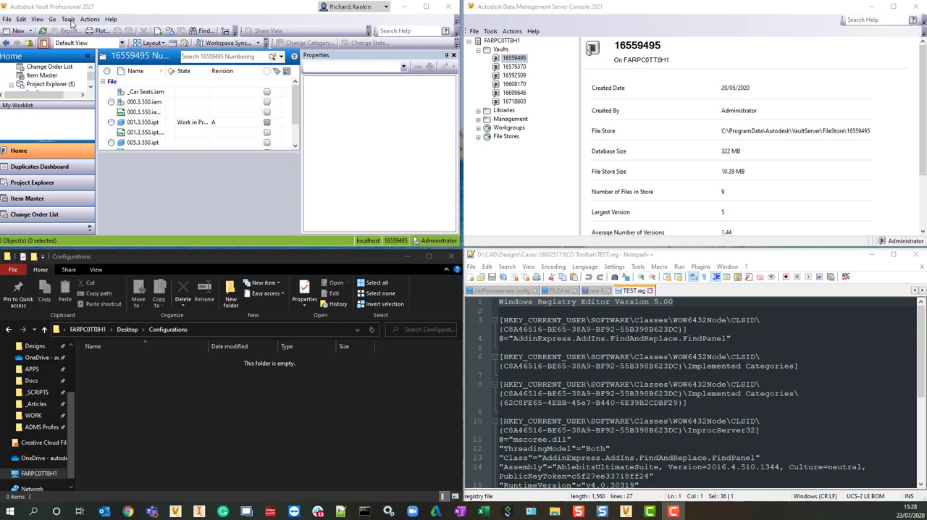
- Bring up Vault Settings from the Tools > Administration menu
click(66, 19)
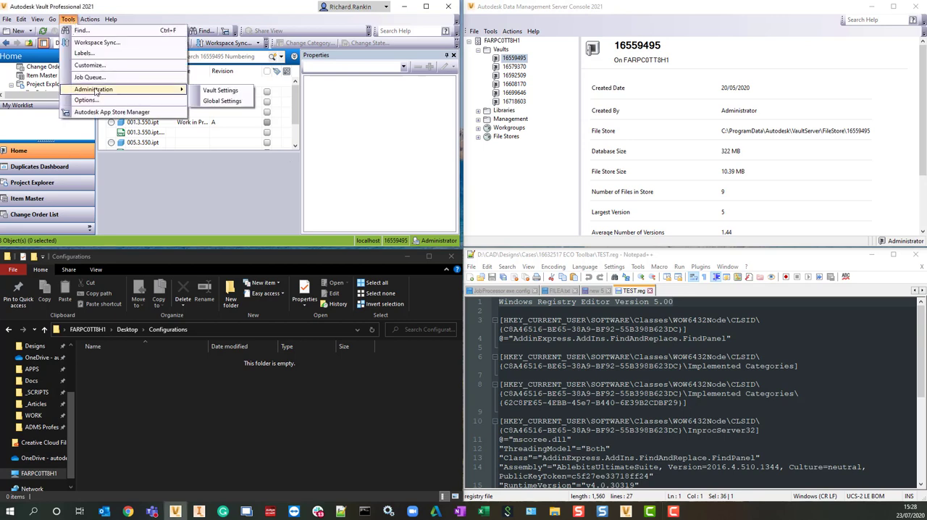
click(220, 89)
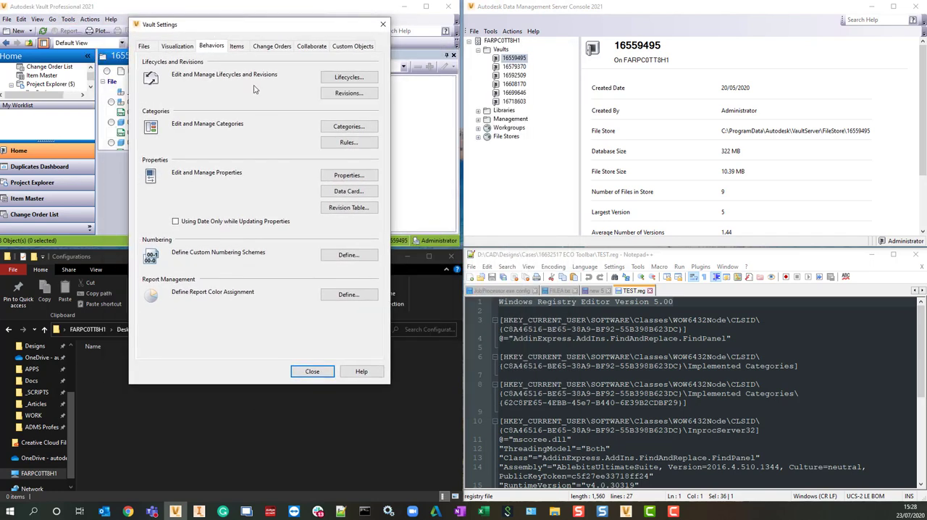
- Show the Numbering Schemes dialog and select the Sequential scheme
click(348, 255)
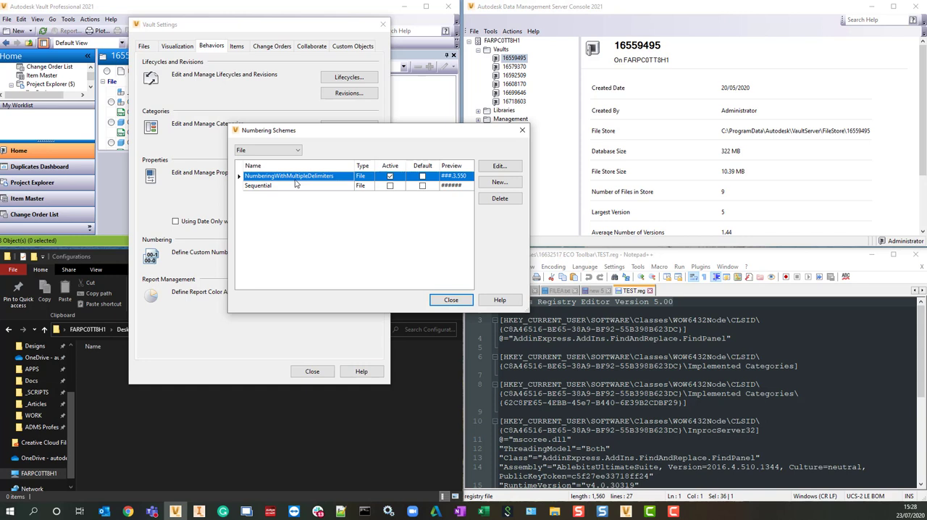
mouse_move(478, 133)
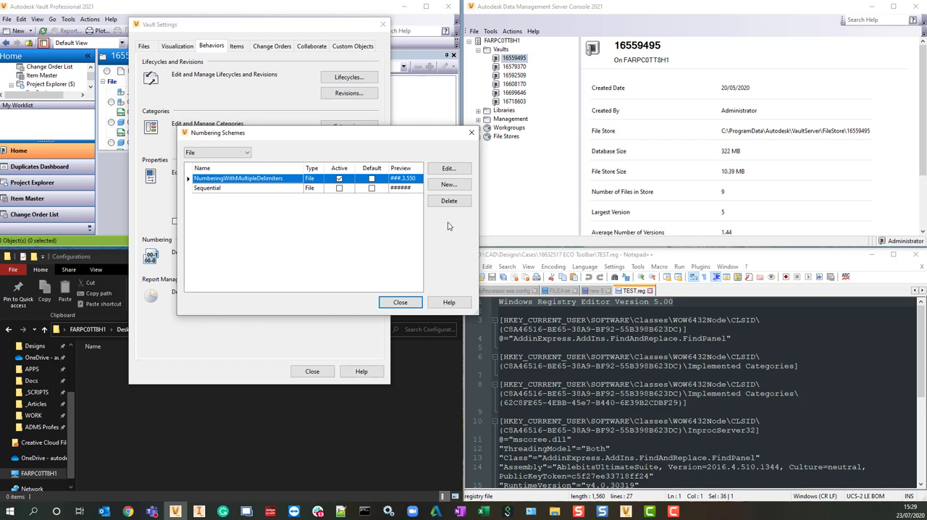
mouse_move(427, 205)
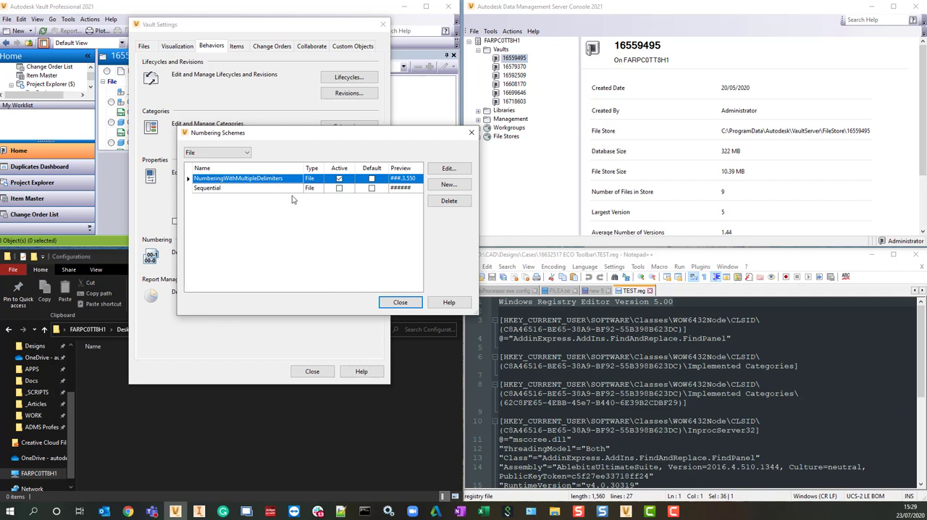
click(371, 178)
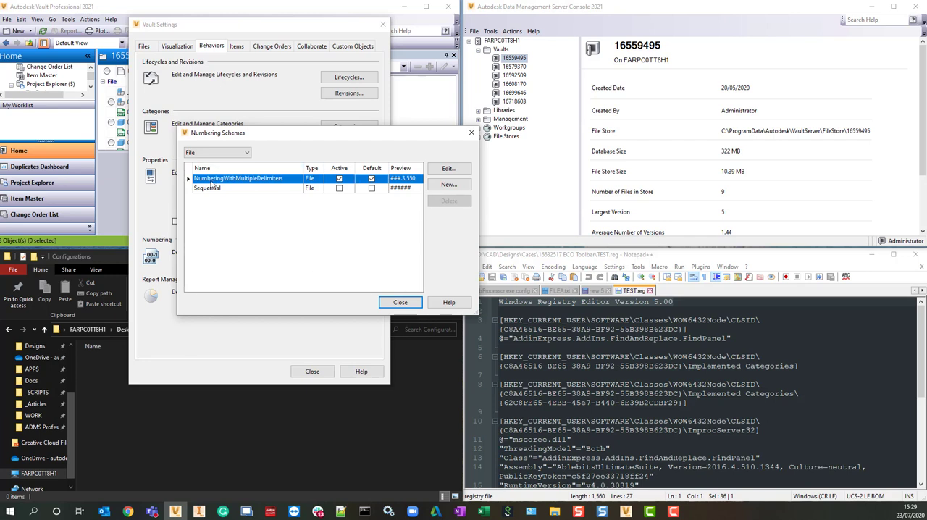
mouse_move(264, 185)
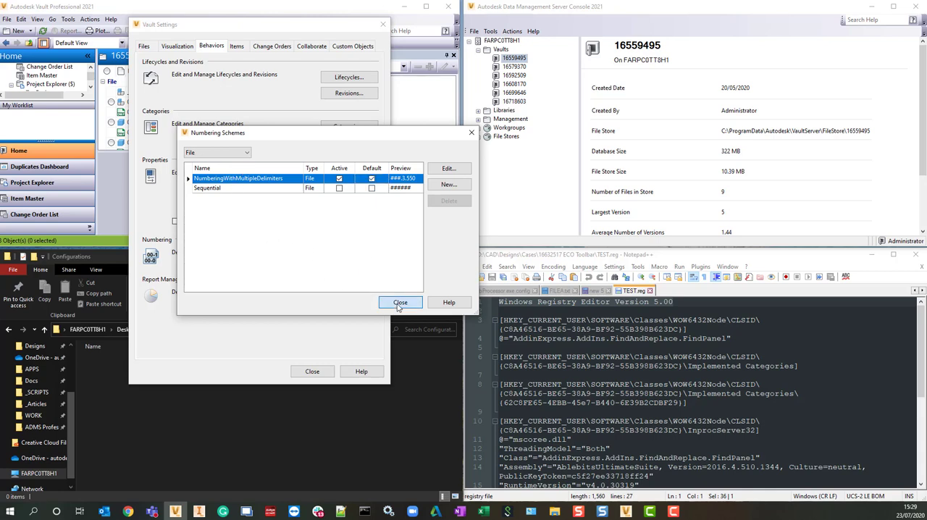
- Close the Vault dialogs and export the vault configuration from ADMS Console as TEST.cfg
click(400, 301)
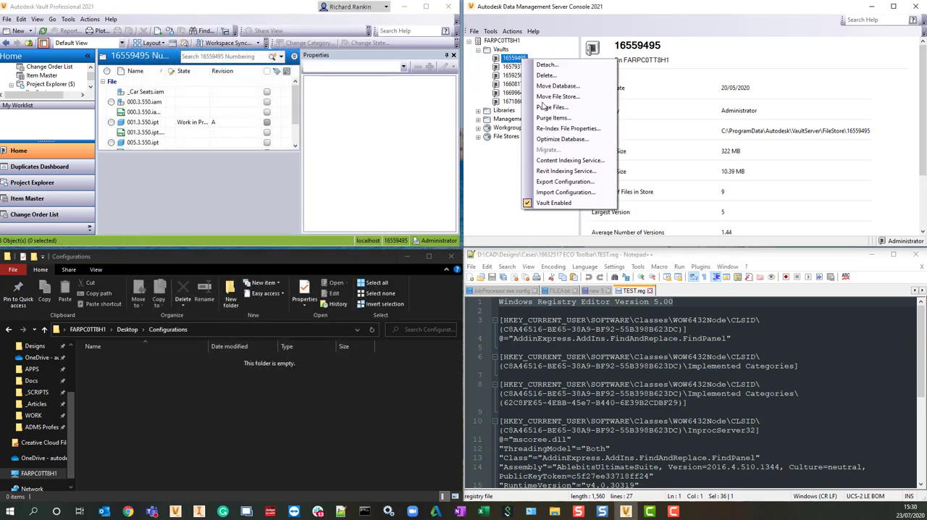
click(564, 181)
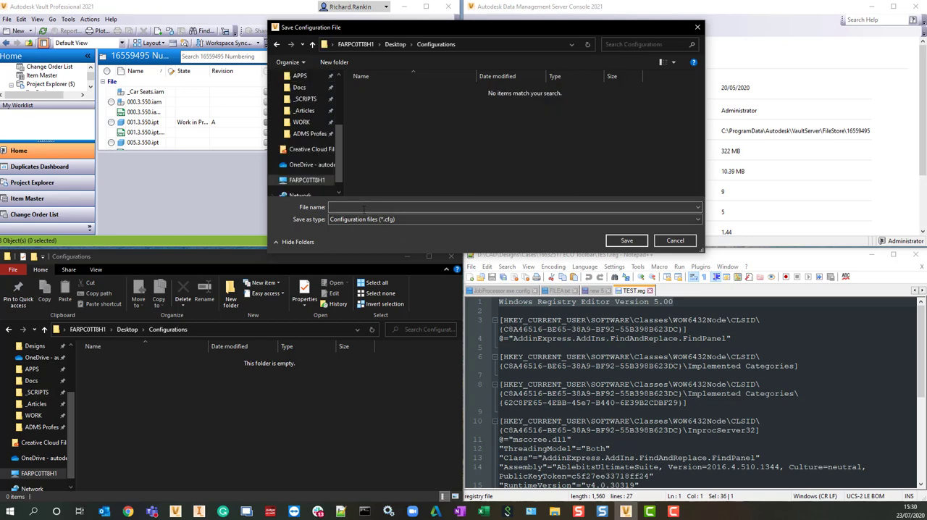
text(TEST)
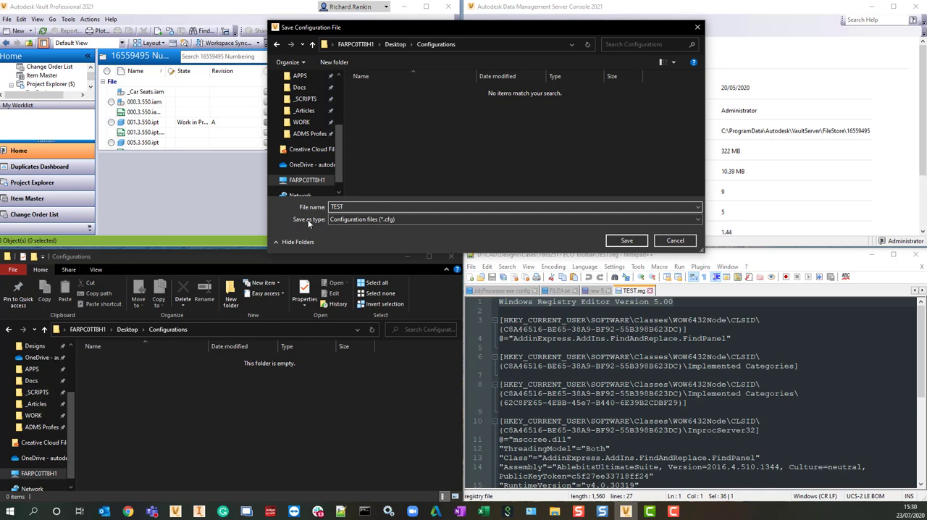
mouse_move(645, 255)
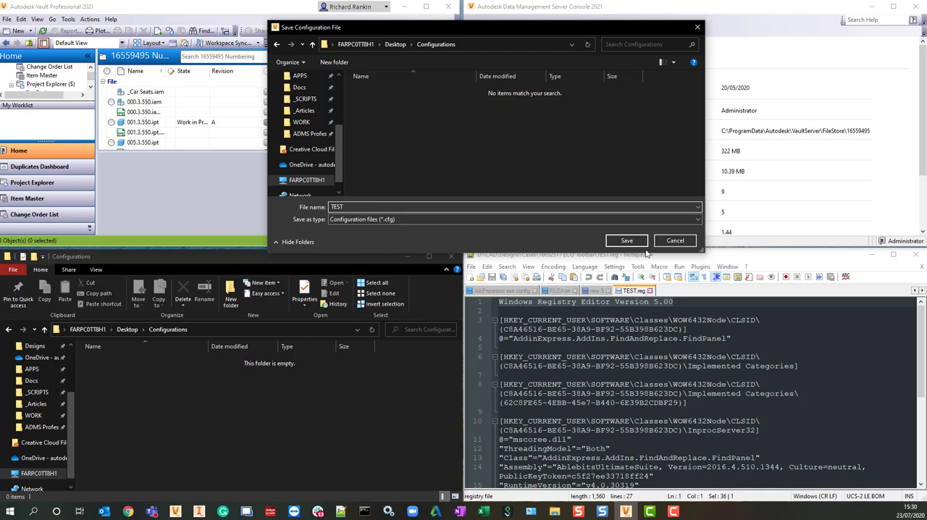
click(625, 240)
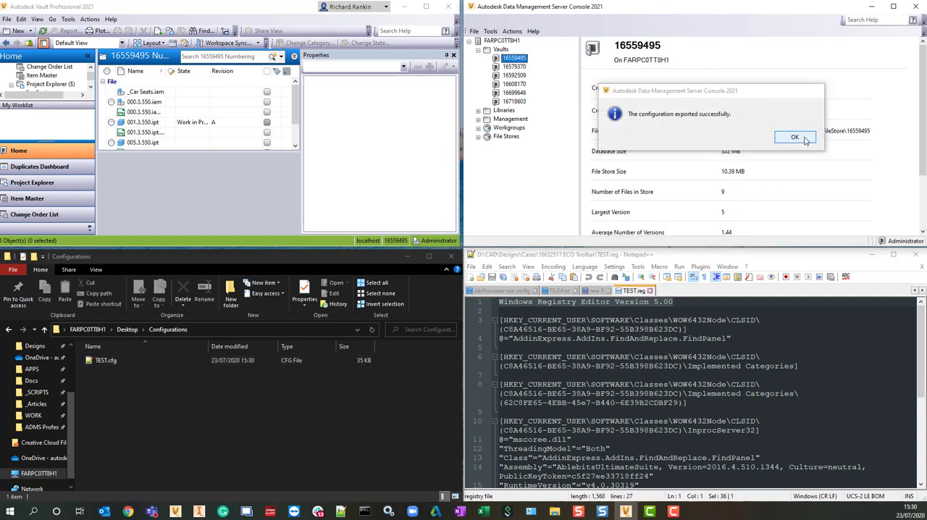
- Extract the TEST archive and select FileNumberingScheme.xml inside its FileNumberingScheme folder
click(793, 137)
text(zip)
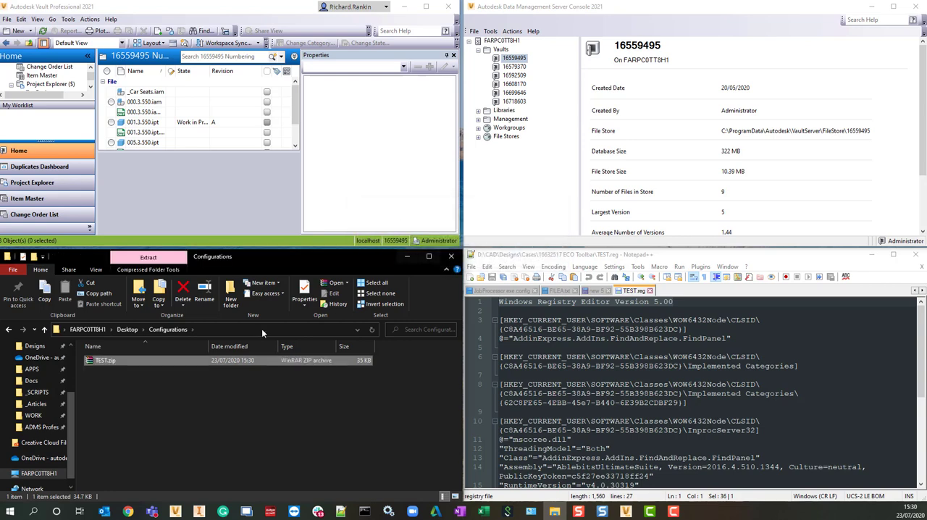
right_click(104, 359)
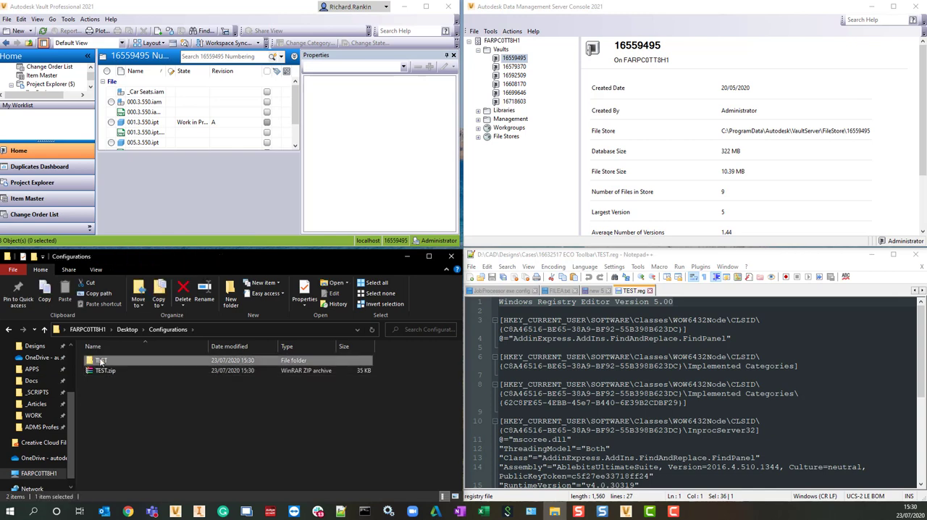
double_click(98, 359)
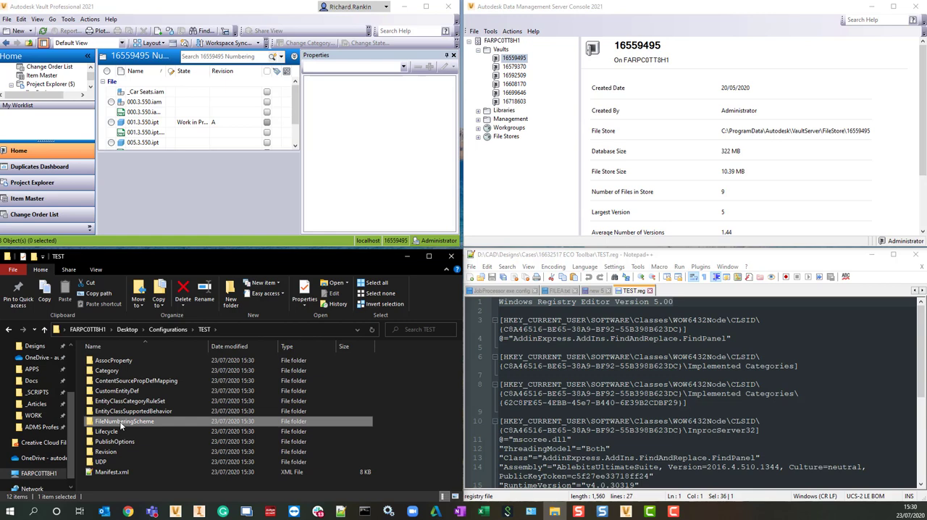
double_click(125, 420)
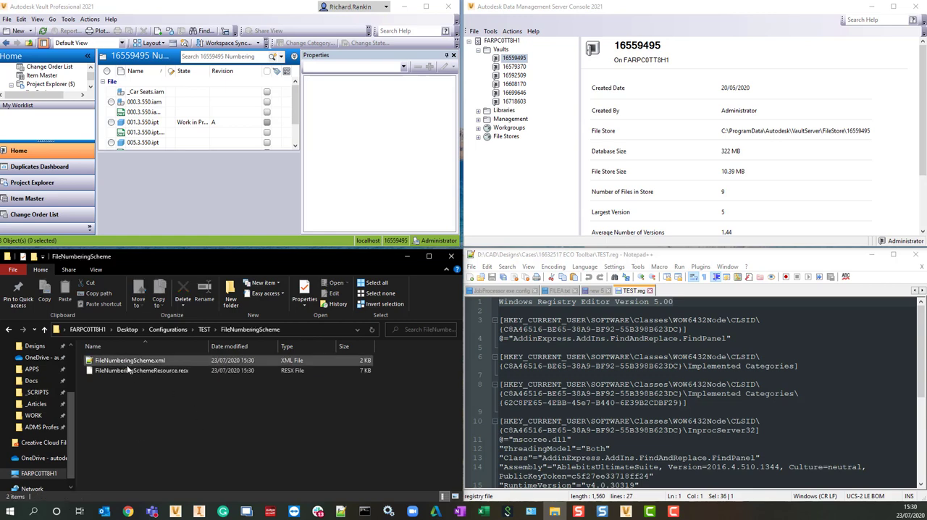
mouse_move(130, 359)
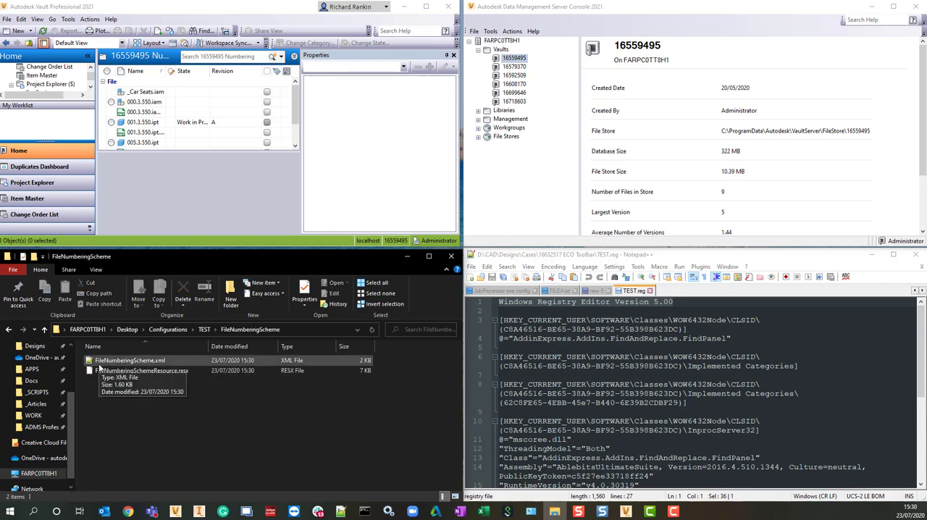
click(130, 359)
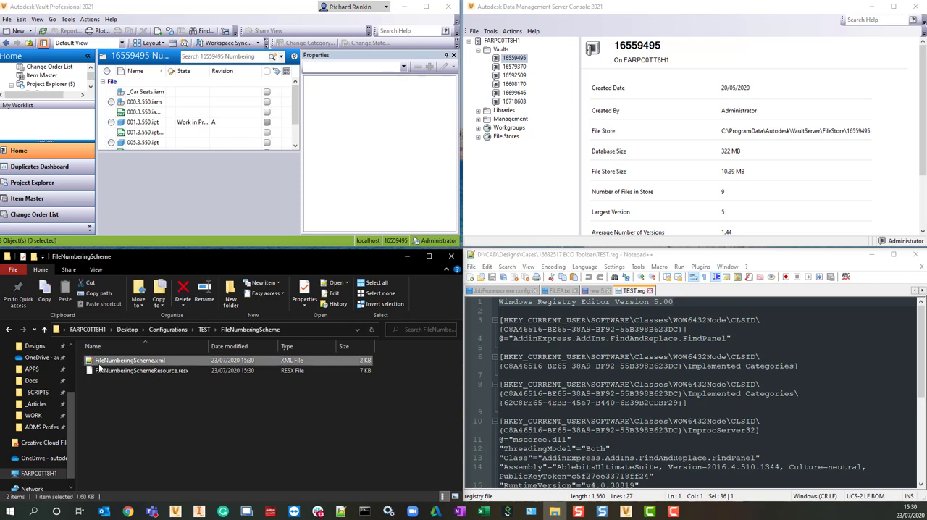
- Replace every scheme name in FileNumberingScheme.xml with COPY_OF_NumberingWithMultipleDelimiters
right_click(130, 359)
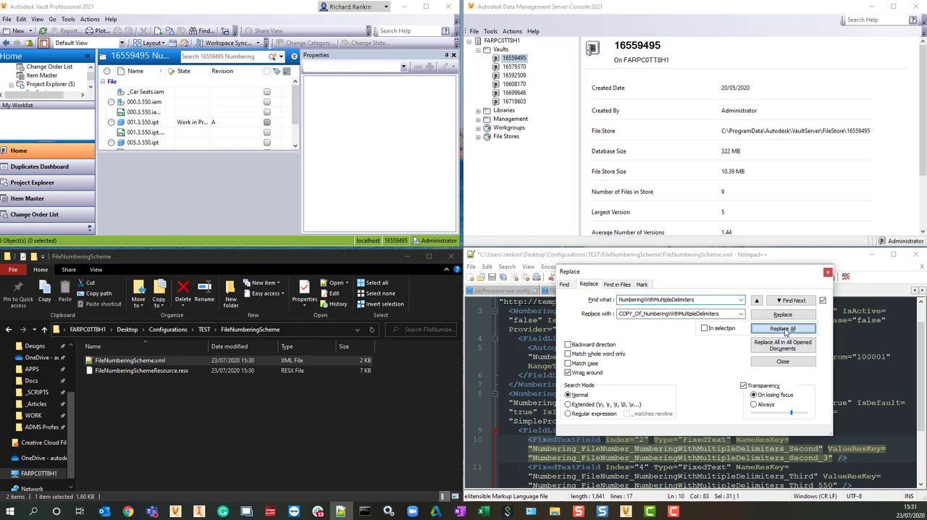
click(782, 328)
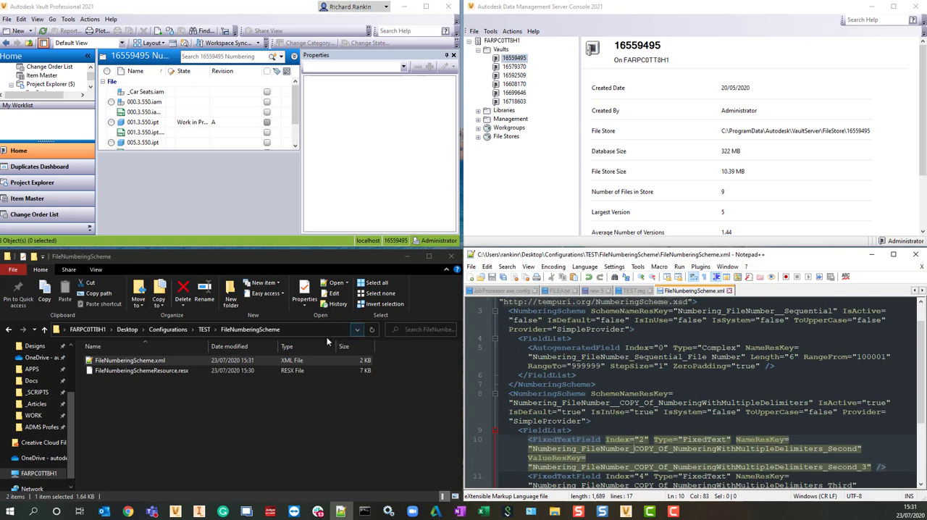
- Replace all 7 scheme names in FileNumberingSchemeResource.resx with the COPY_OF name and close the file
click(142, 371)
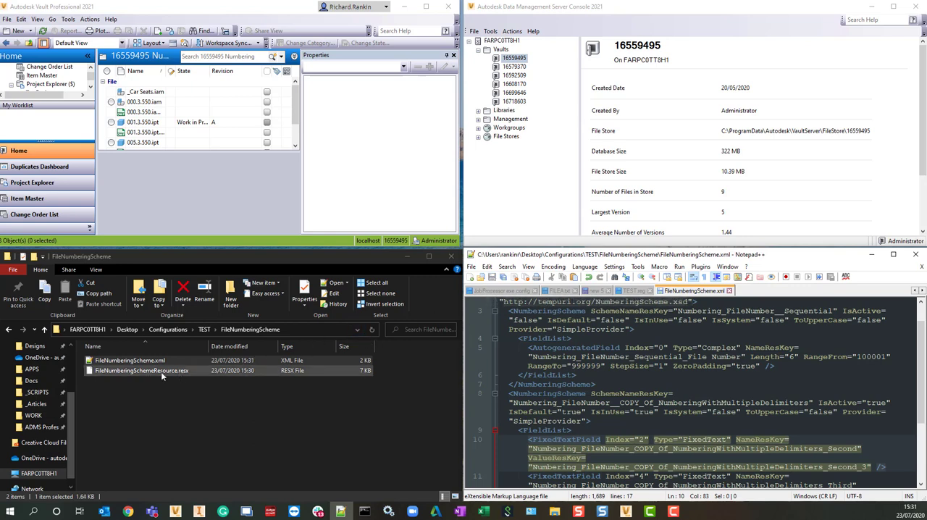
right_click(142, 371)
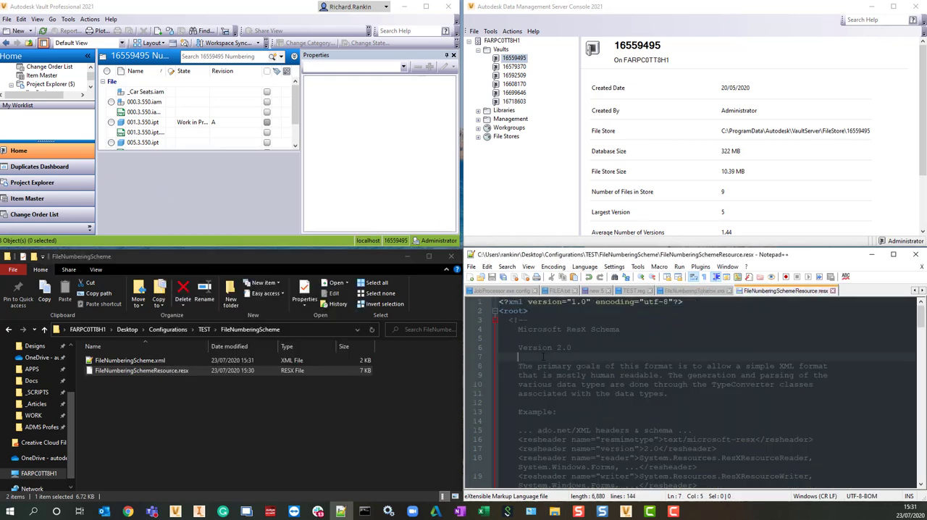
key(Ctrl+f)
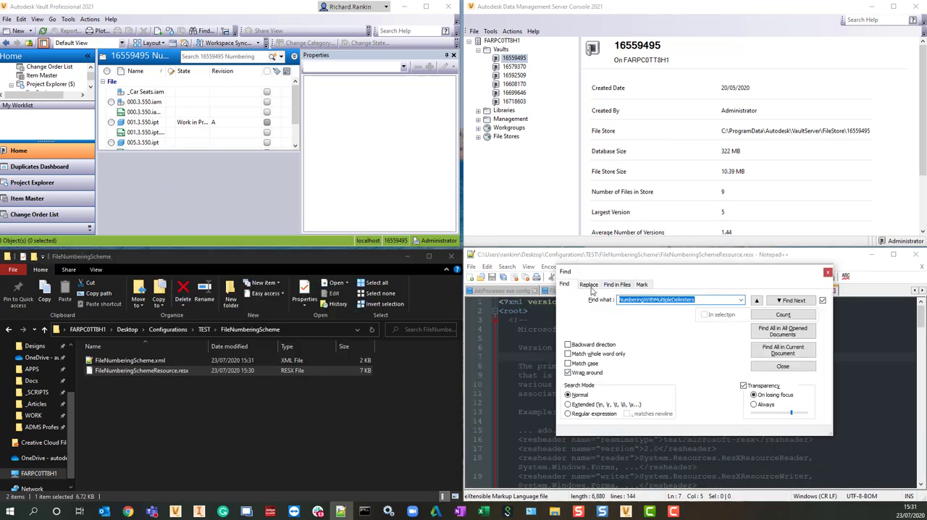
click(588, 283)
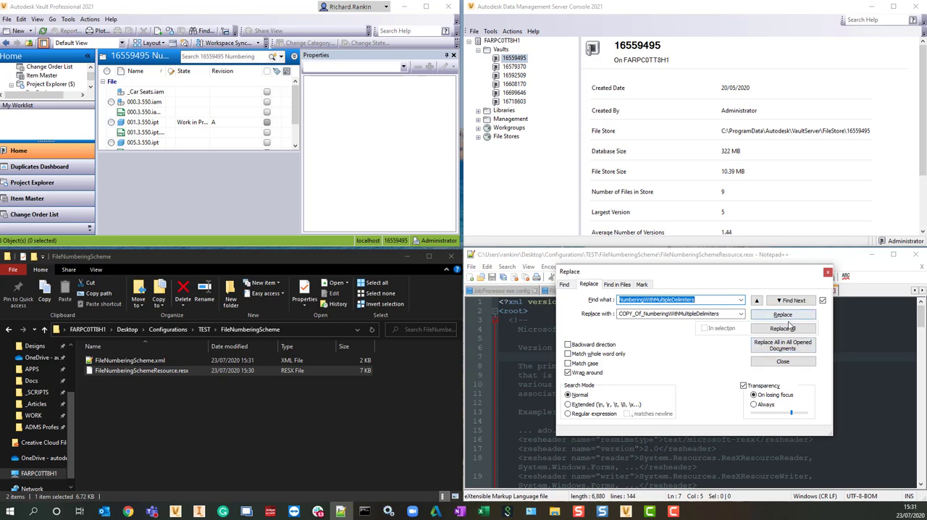
click(782, 327)
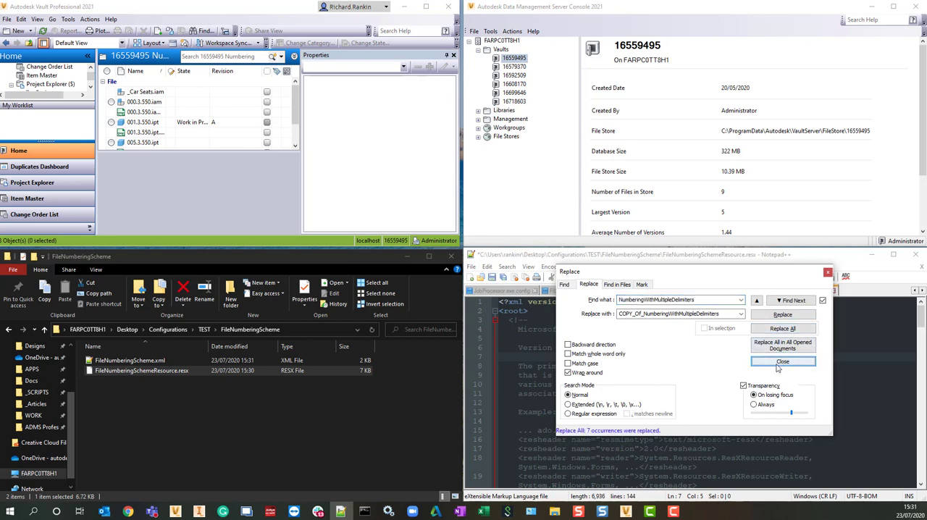
click(782, 362)
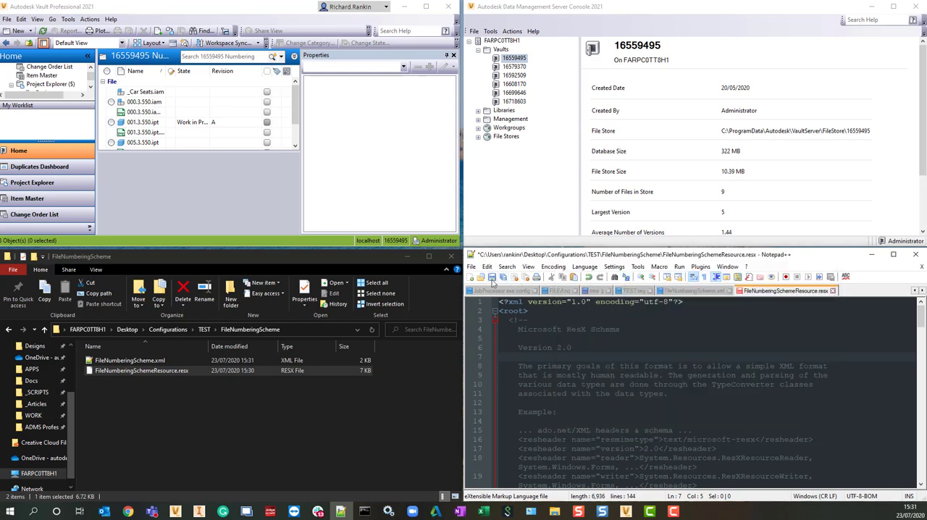
click(692, 290)
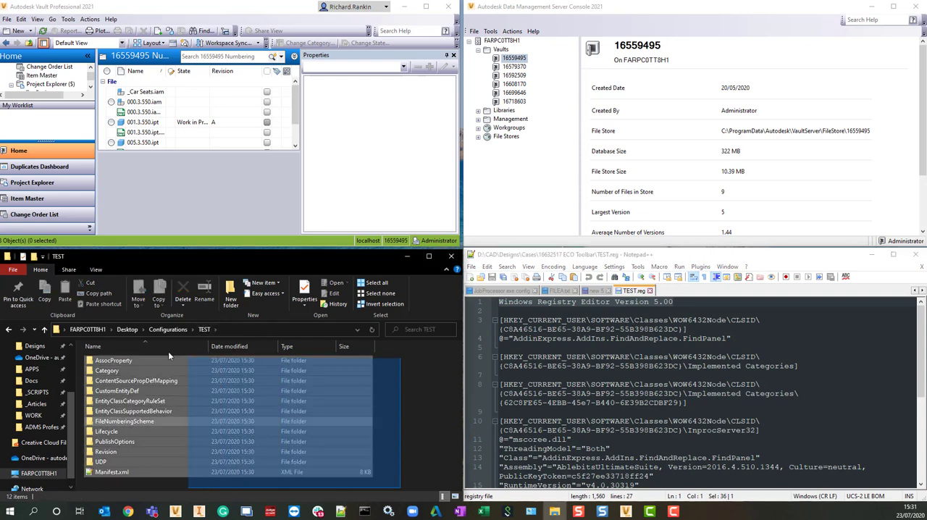
- Zip the TEST folder contents into an archive and rename it TEST.cfg
right_click(144, 359)
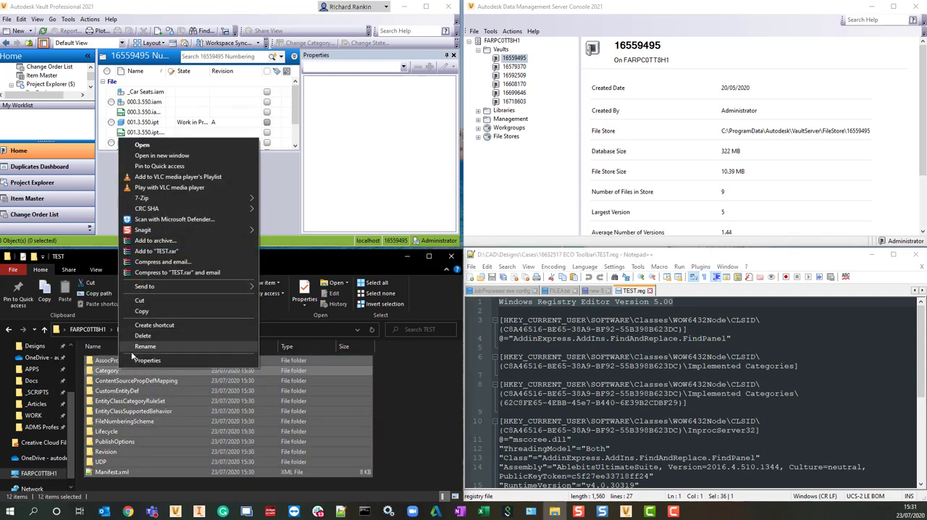
click(155, 240)
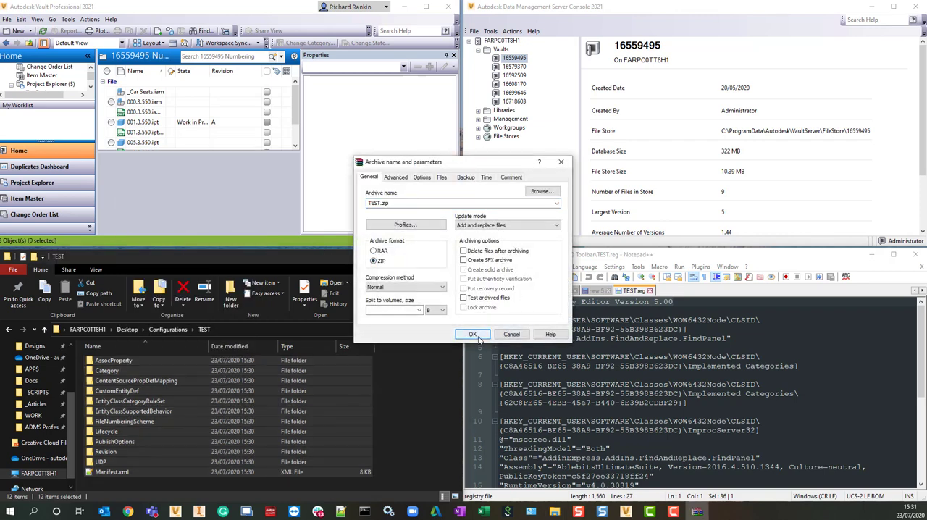
click(472, 333)
text(TEST.cfg)
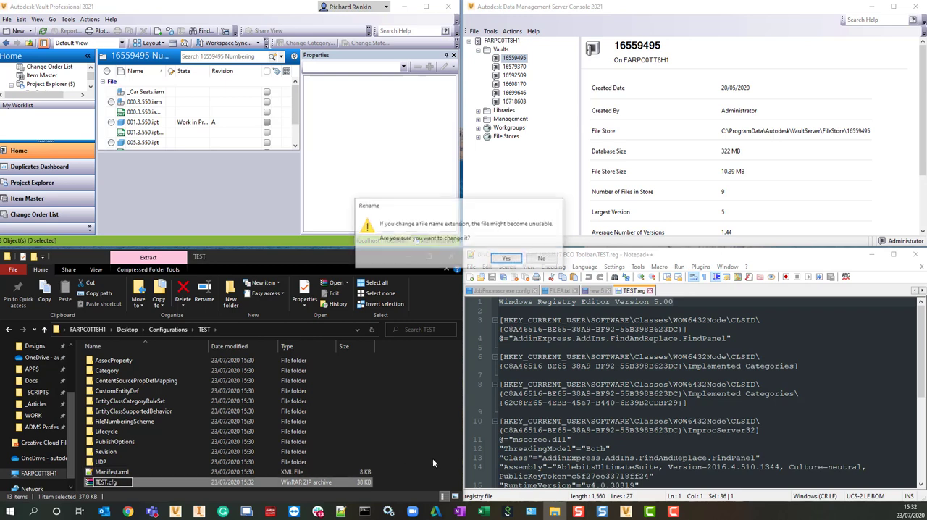
click(506, 258)
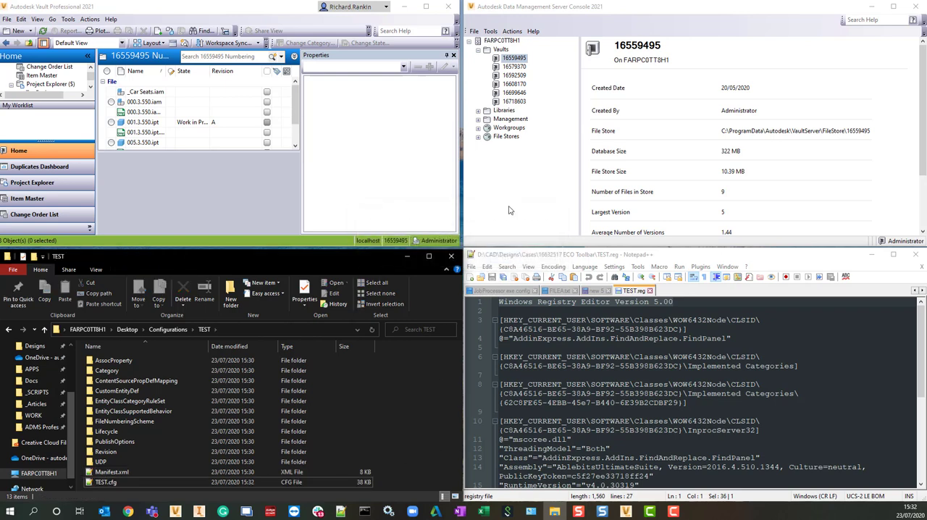
- Import a configuration into vault 16559495, choosing TEST.cfg from the TEST folder
right_click(514, 58)
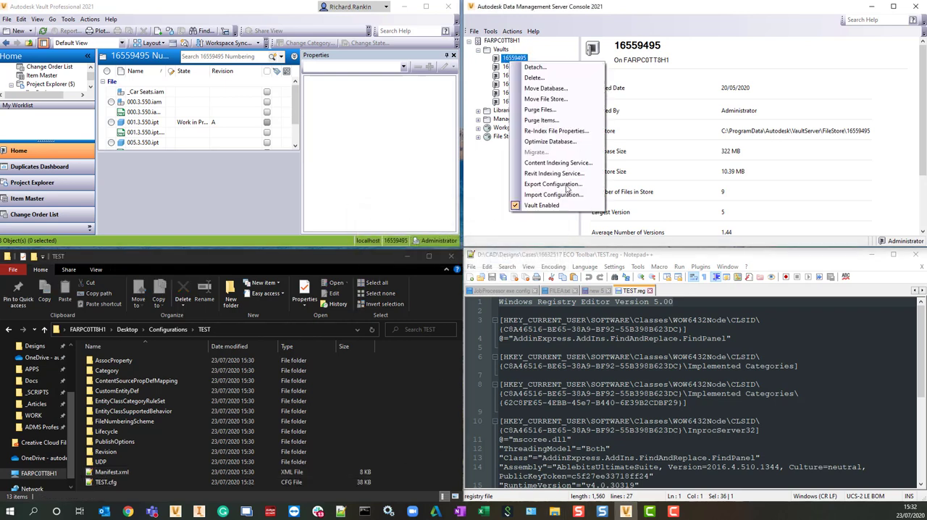
click(553, 194)
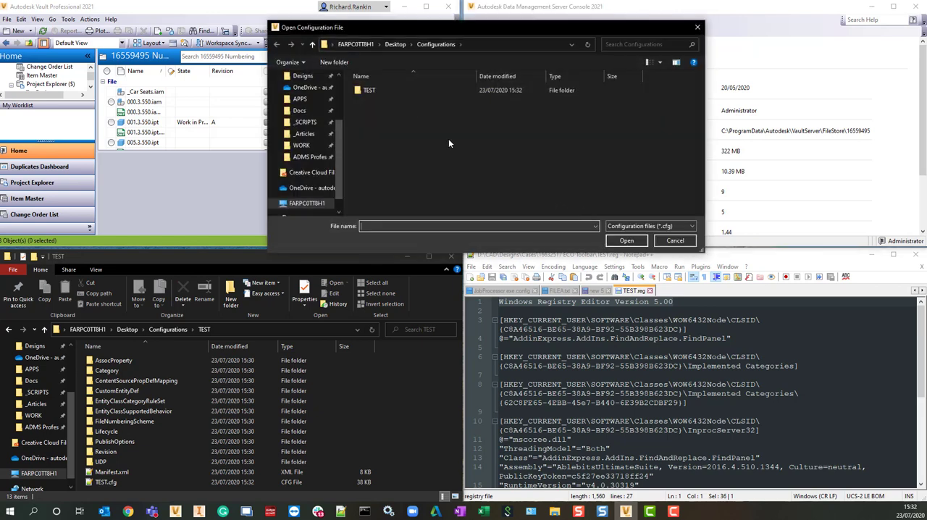
double_click(368, 90)
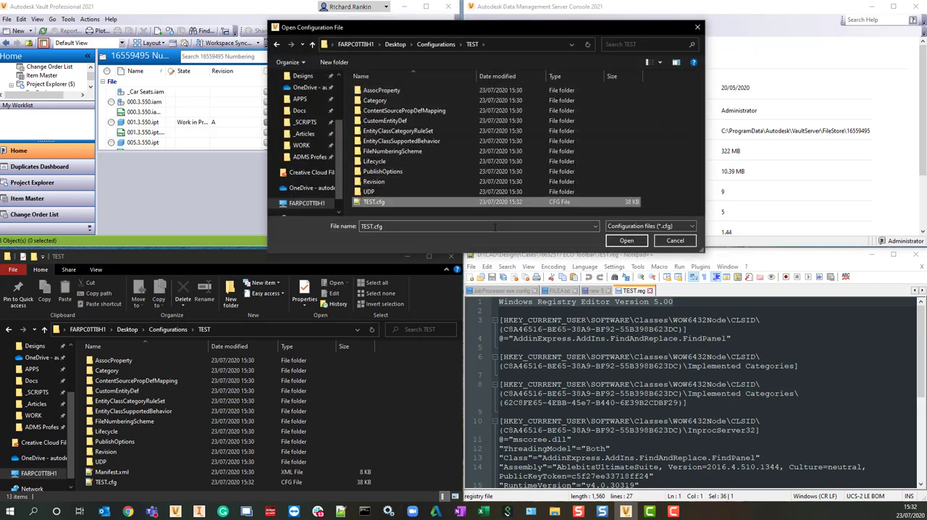
mouse_move(626, 240)
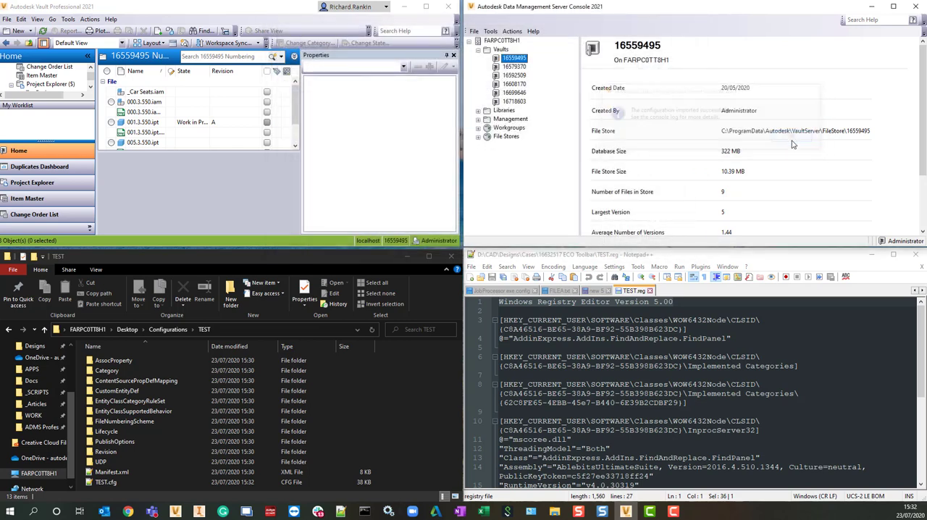
- Bring up the Numbering Schemes list from Vault Settings' Behaviors page
click(67, 19)
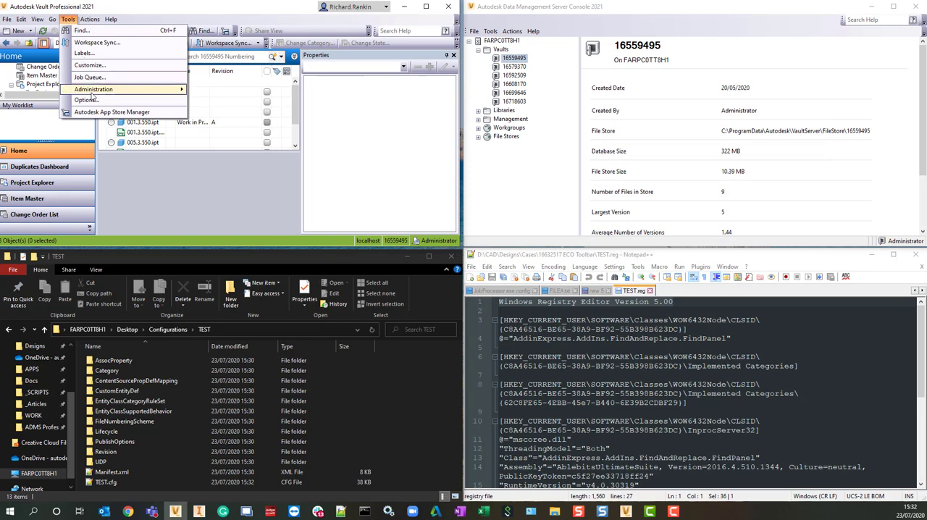
click(92, 88)
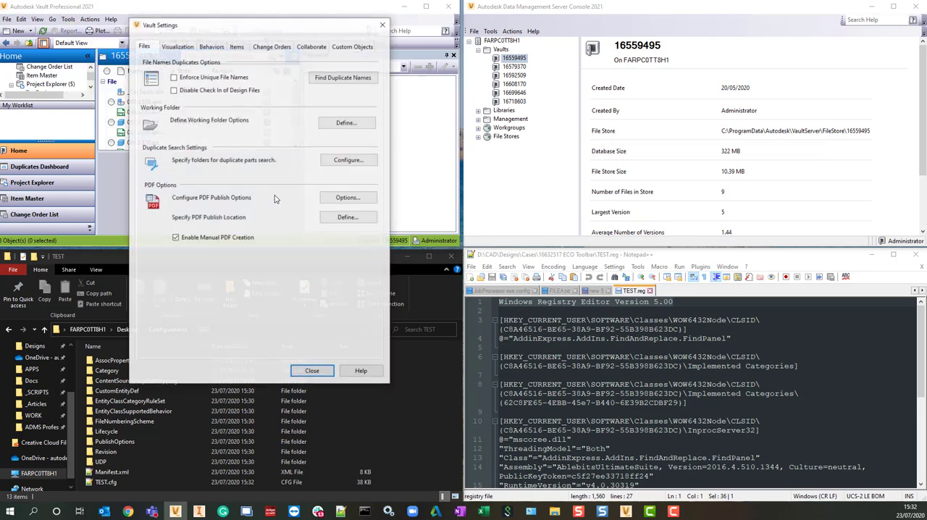
click(212, 45)
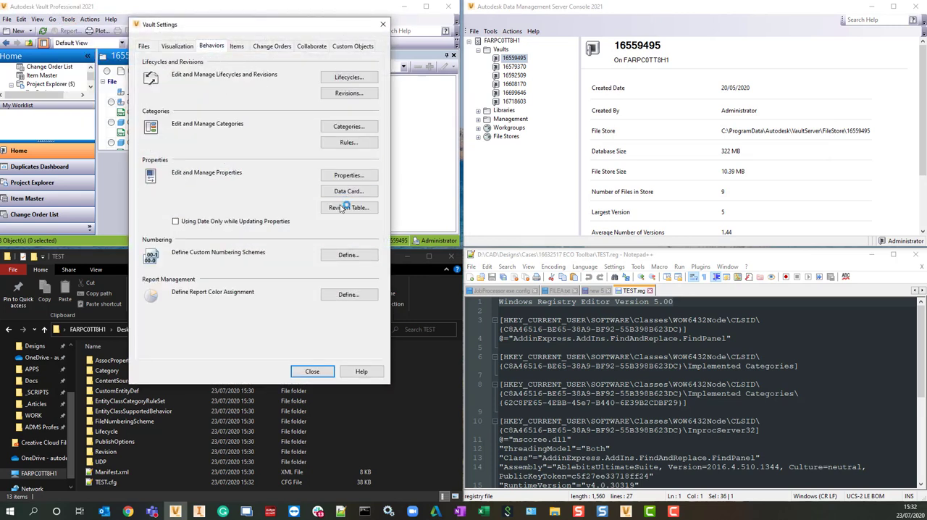
click(347, 255)
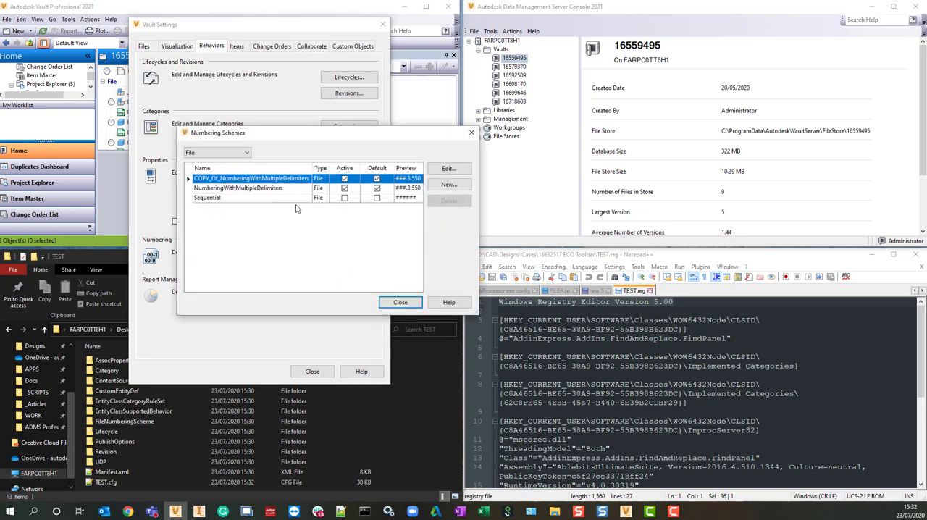
- Select COPY_OF_NumberingWithMultipleDelimiters and the original scheme in turn to compare them
click(239, 188)
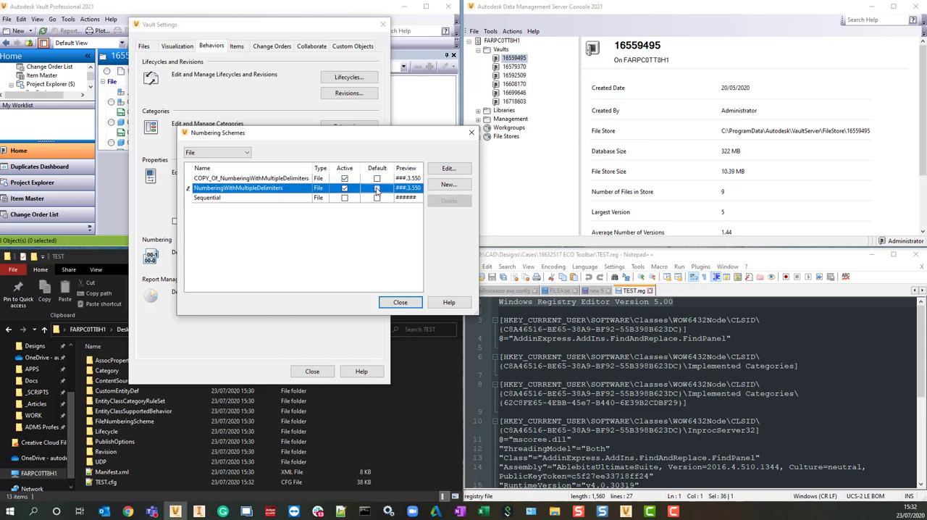
click(249, 178)
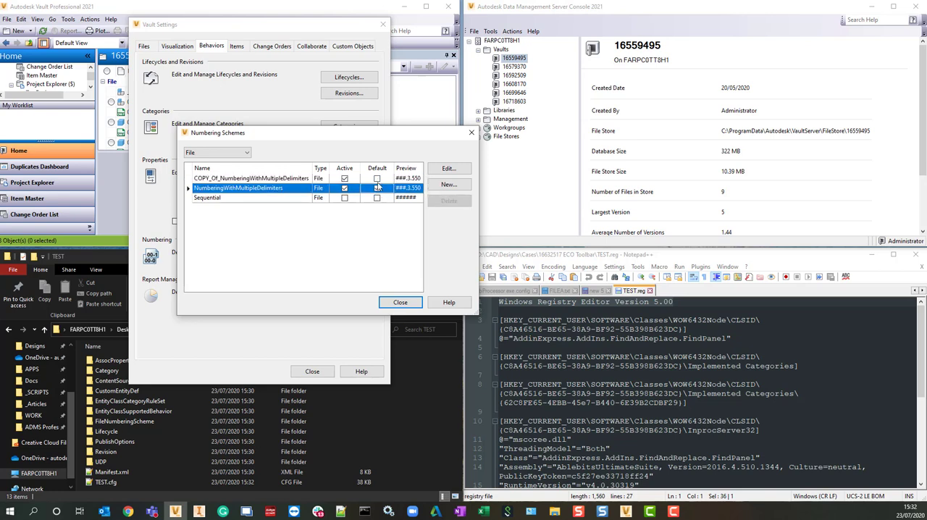
click(377, 178)
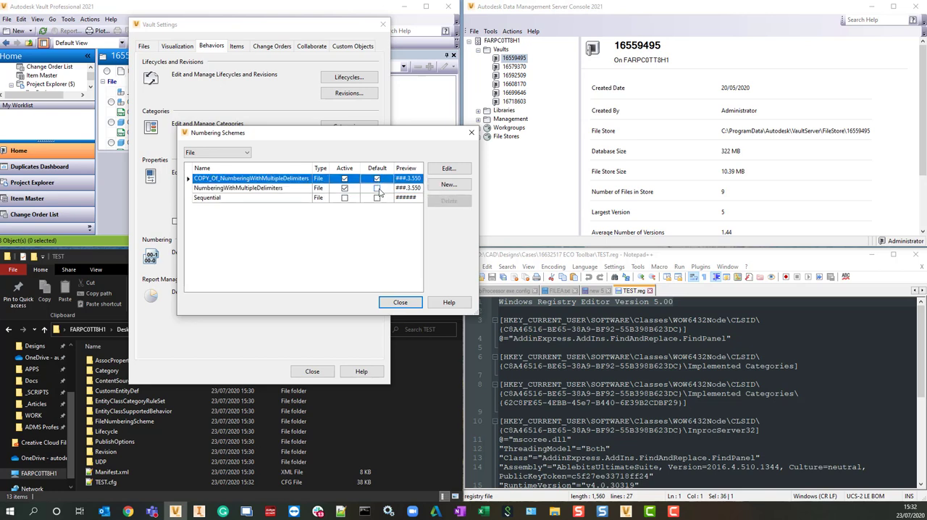
click(239, 189)
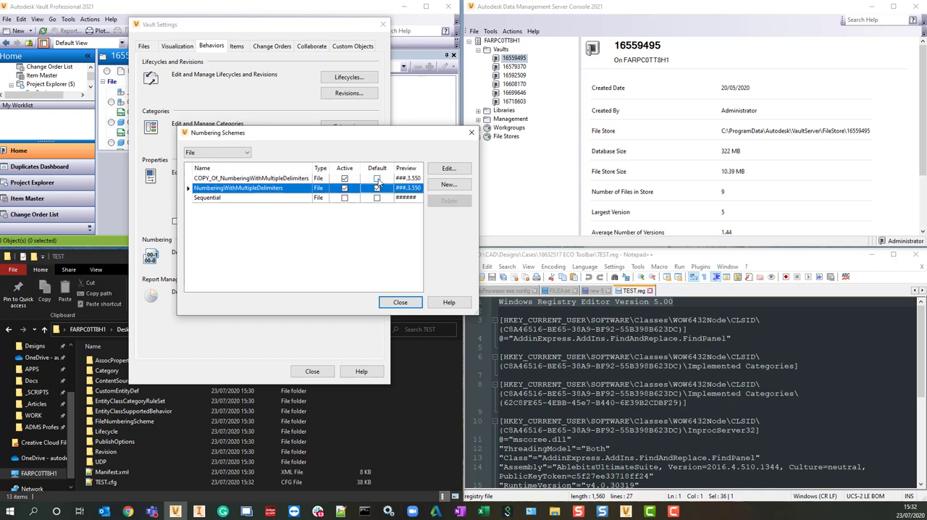